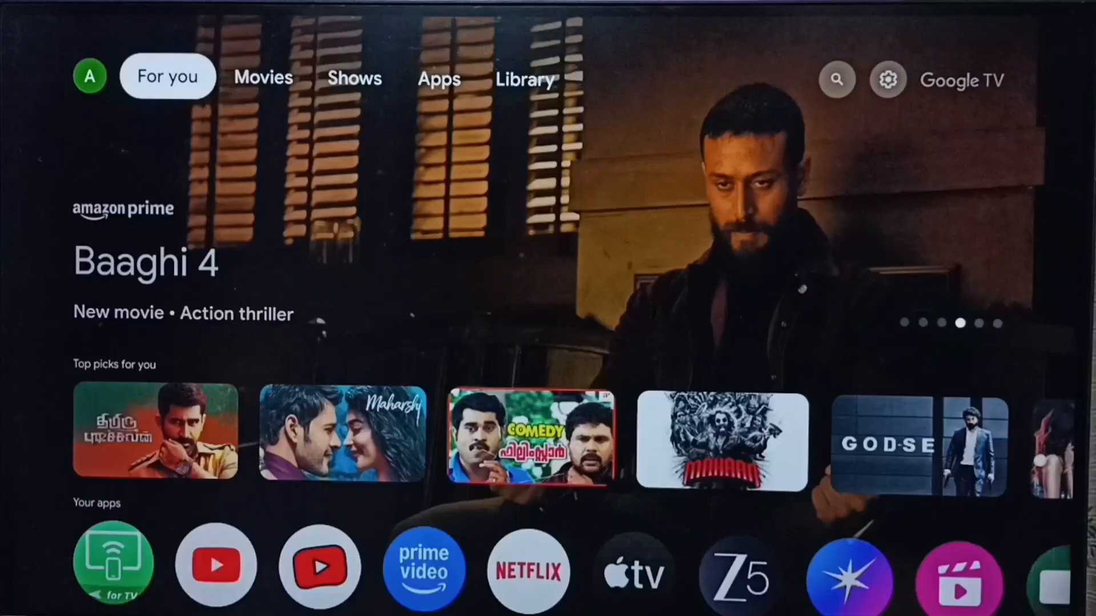
Step: Move past Movies and Shows to the gear icon and open the quick settings panel
click(264, 77)
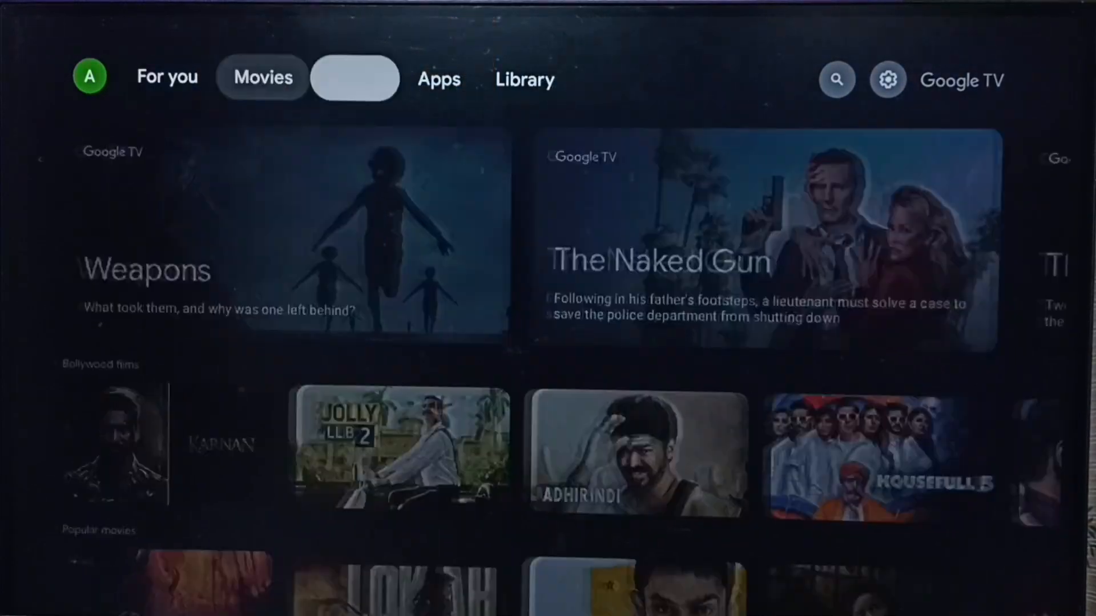
click(887, 79)
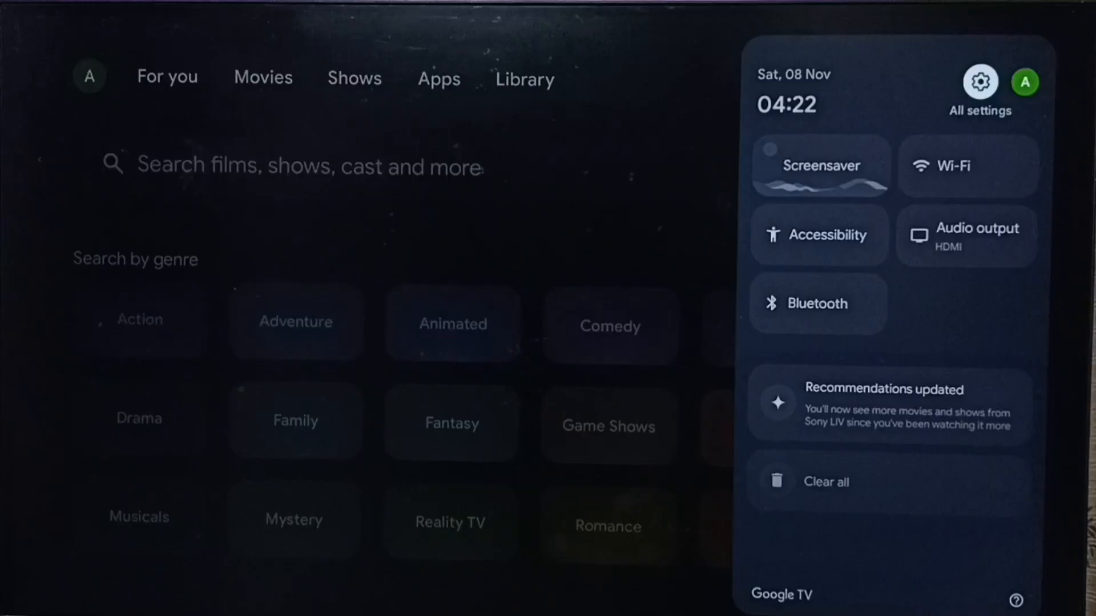
Step: Go from All settings into System > About
click(979, 82)
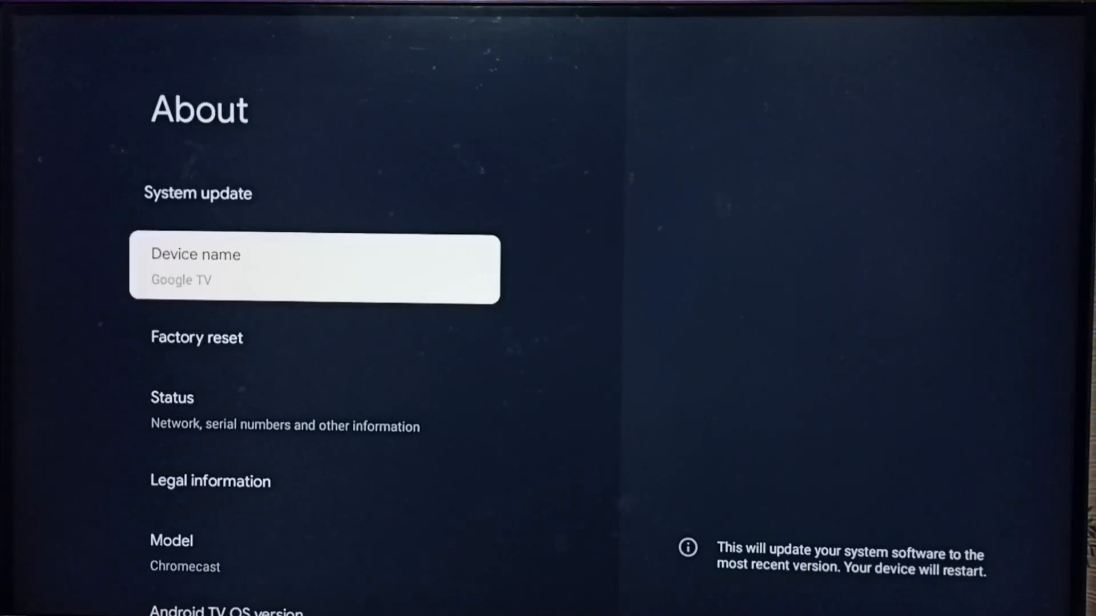
Step: Select System update on the About page to start checking for updates
scroll(down, 3)
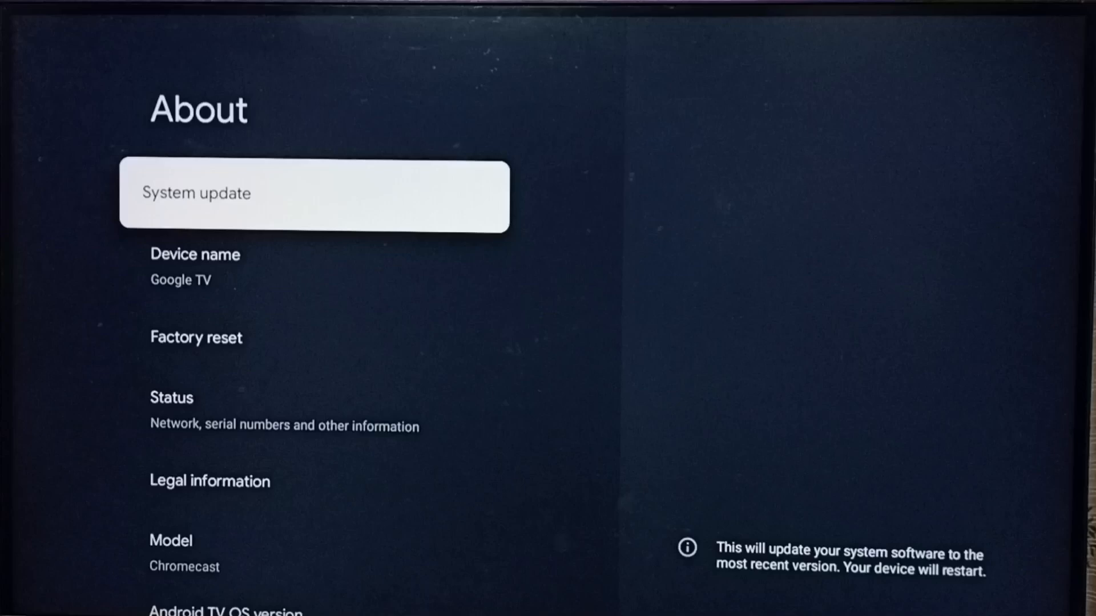
click(314, 194)
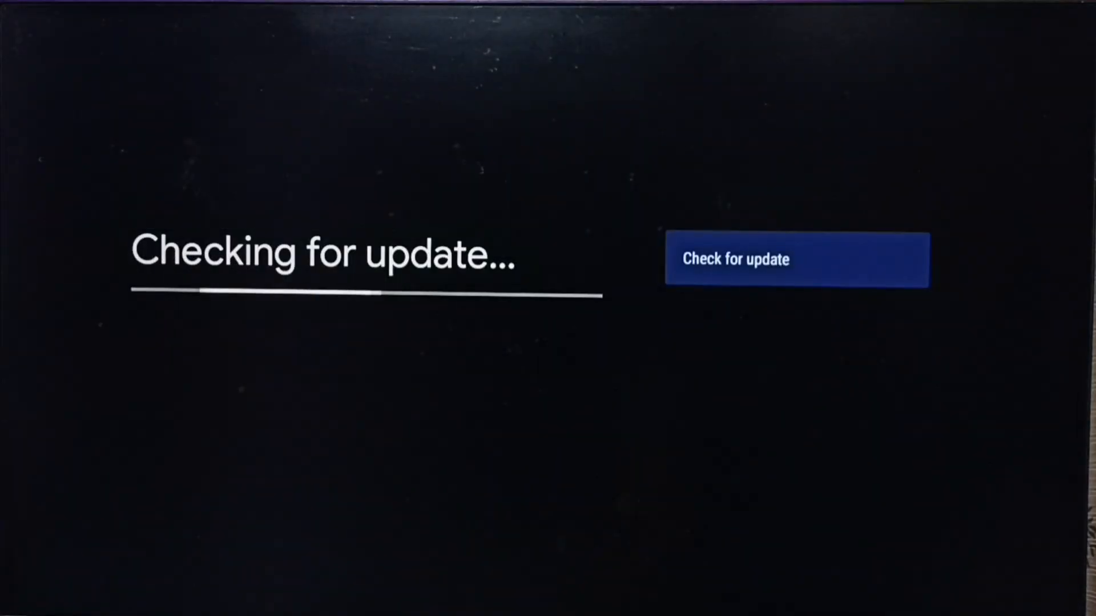